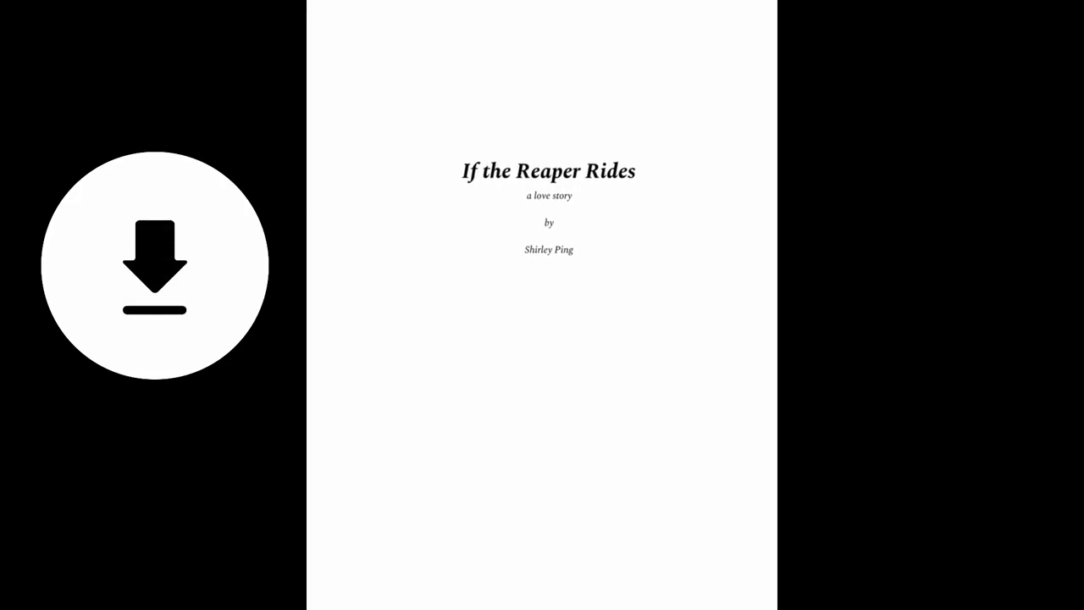
{"action": "left_click", "coordinate": [154, 264]}
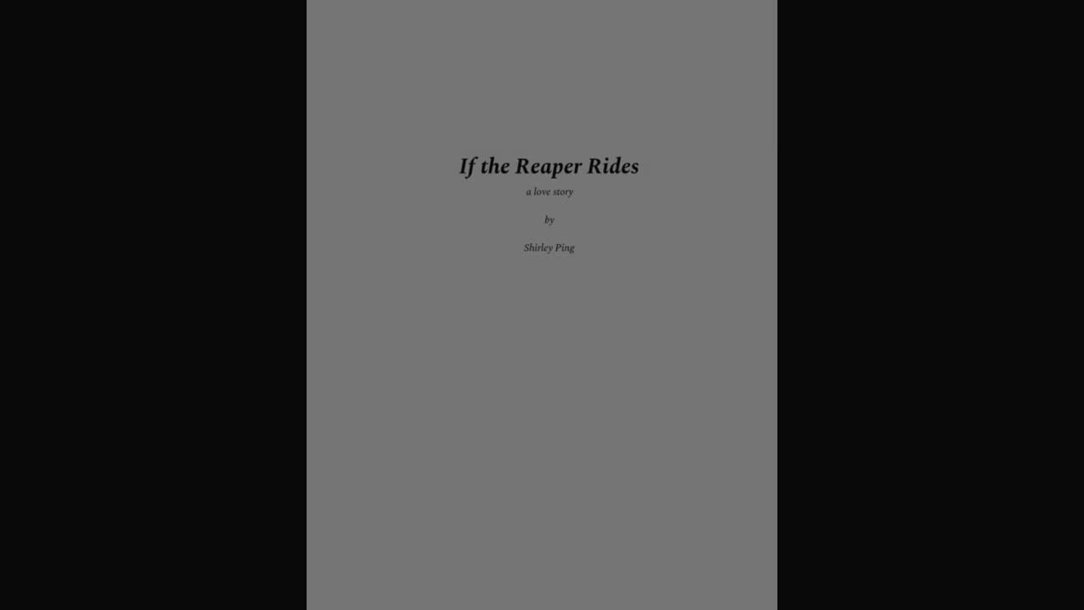